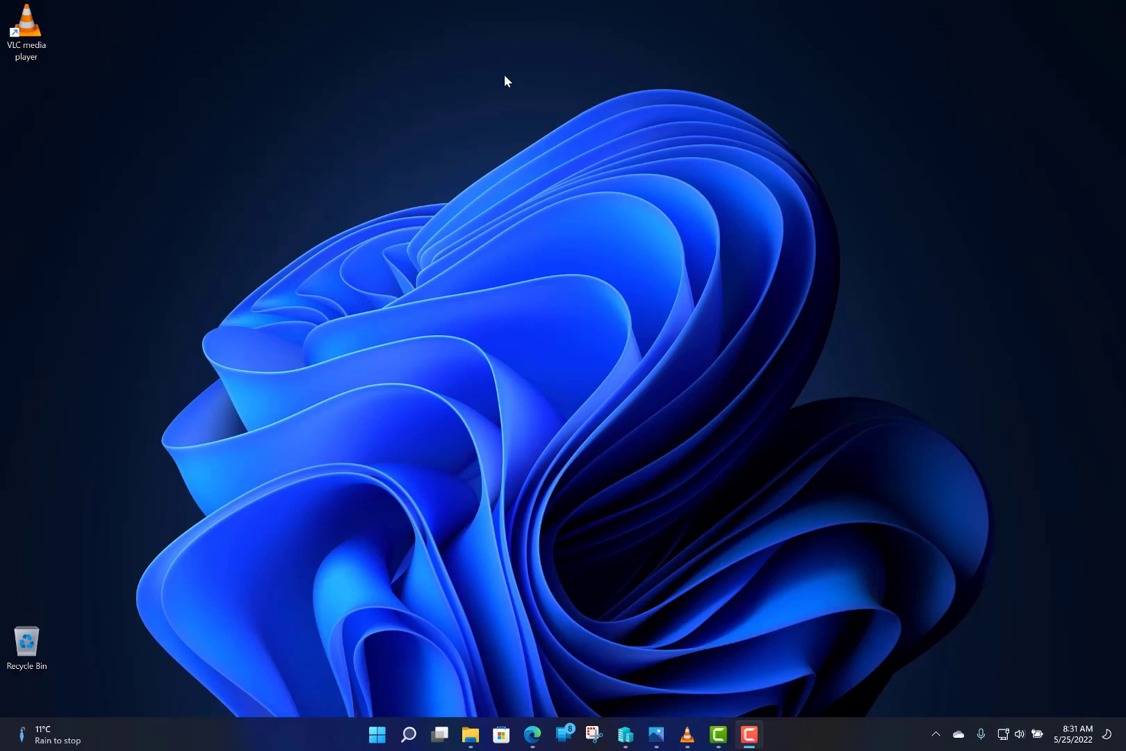
pyautogui.moveTo(822, 535)
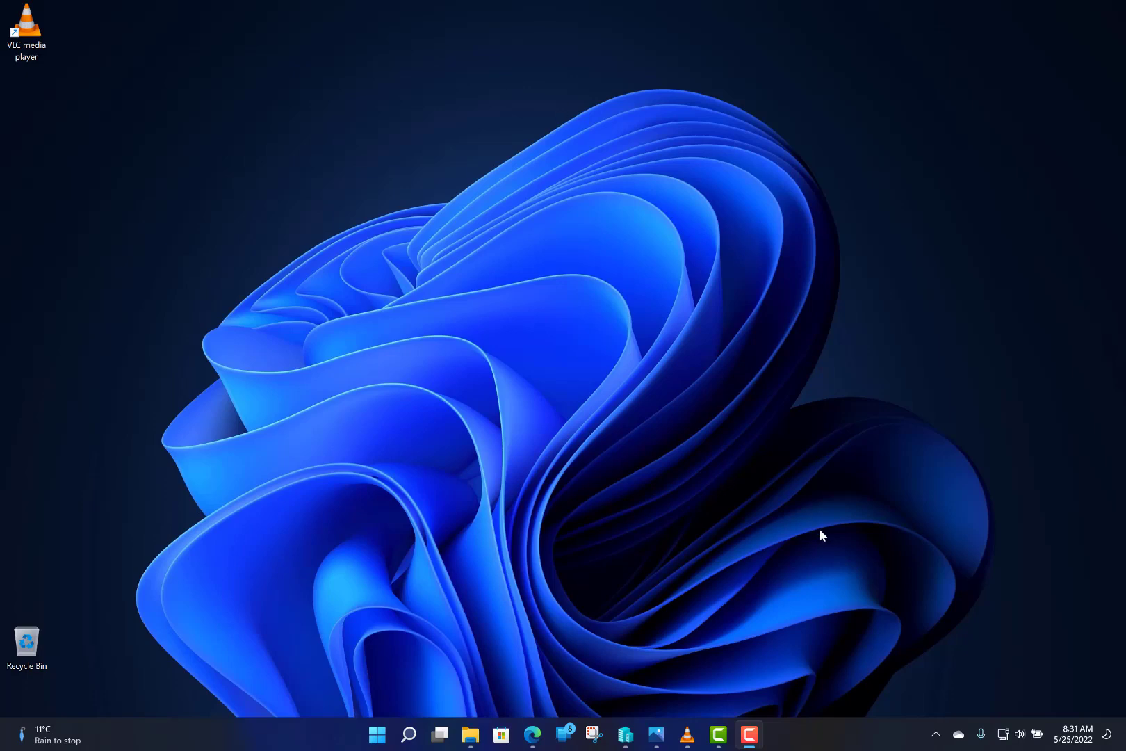
pyautogui.moveTo(926, 691)
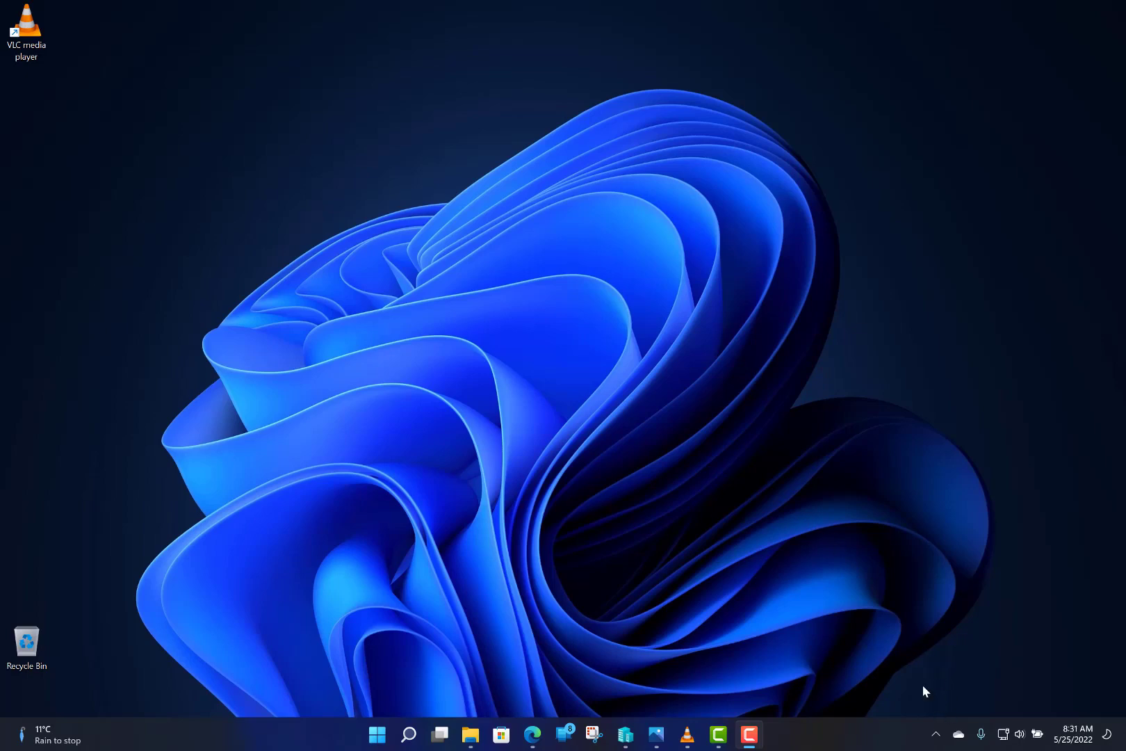
pyautogui.moveTo(893, 584)
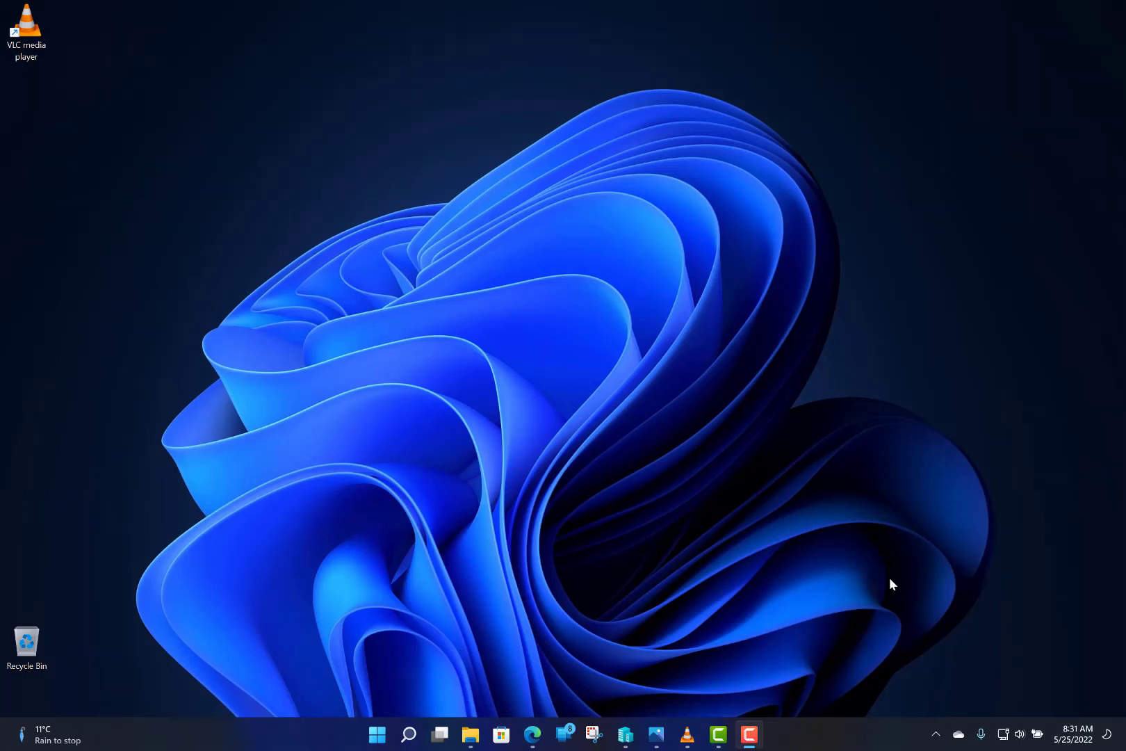
pyautogui.moveTo(1003, 723)
pyautogui.write('nearby')
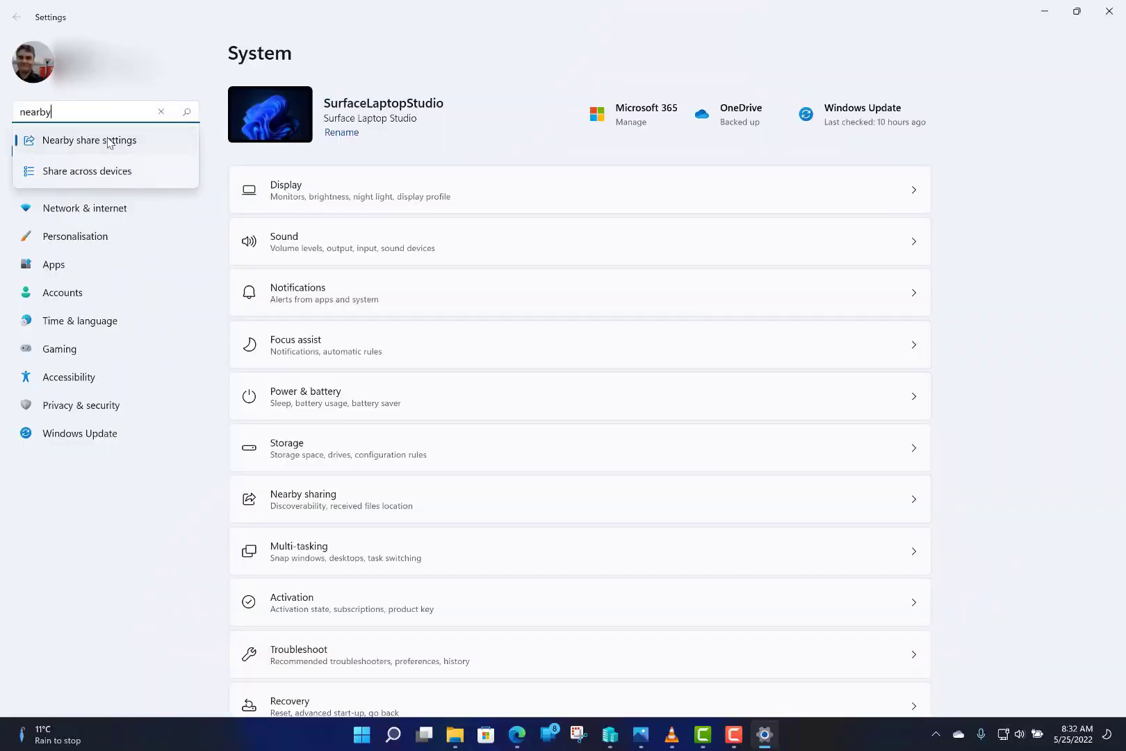
# Open the Nearby sharing settings page, currently set to My devices only
pyautogui.click(89, 141)
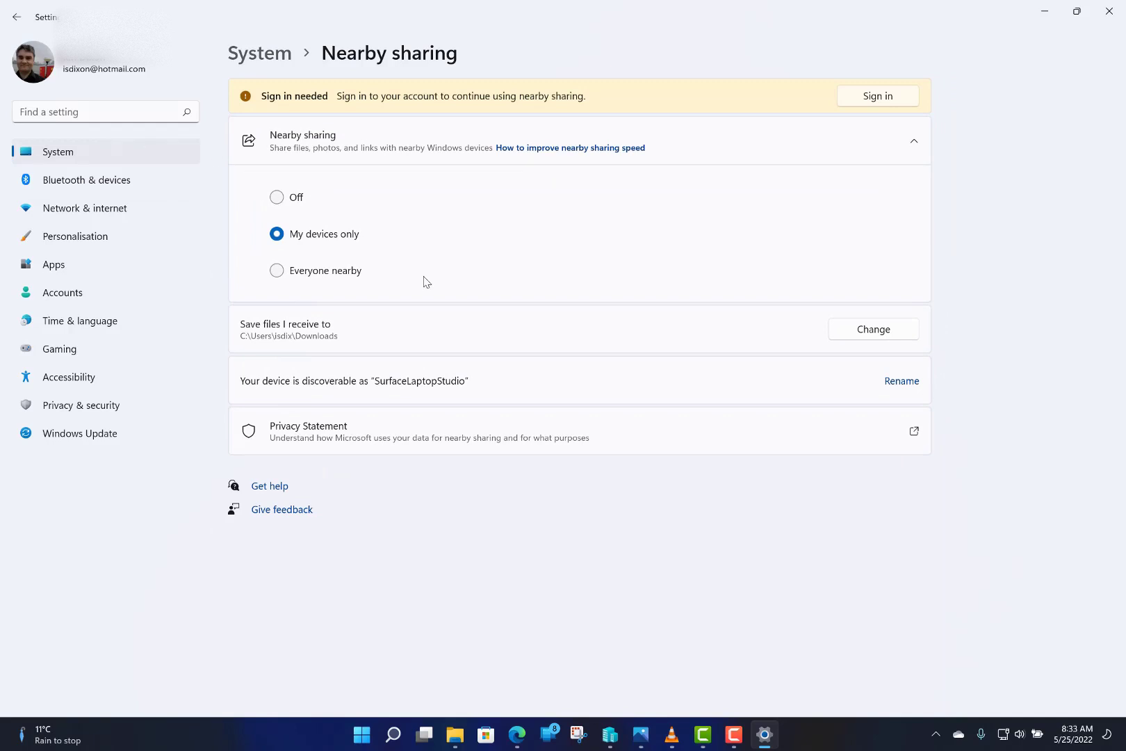
pyautogui.moveTo(706, 103)
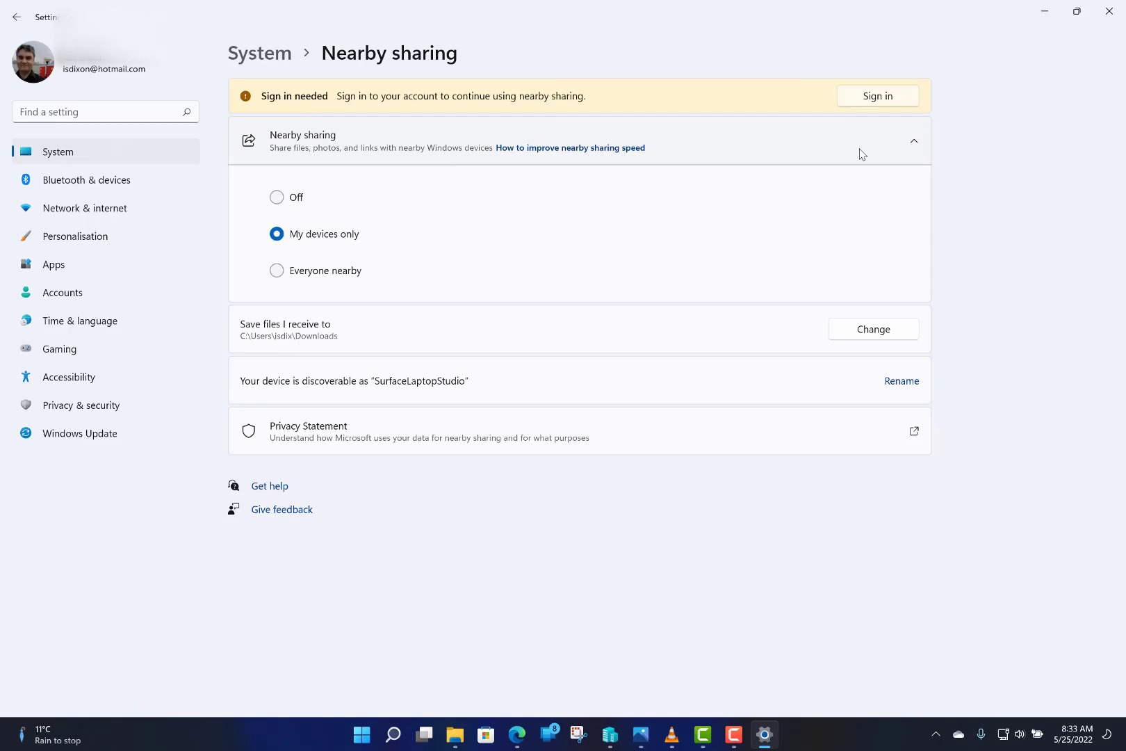
pyautogui.moveTo(818, 213)
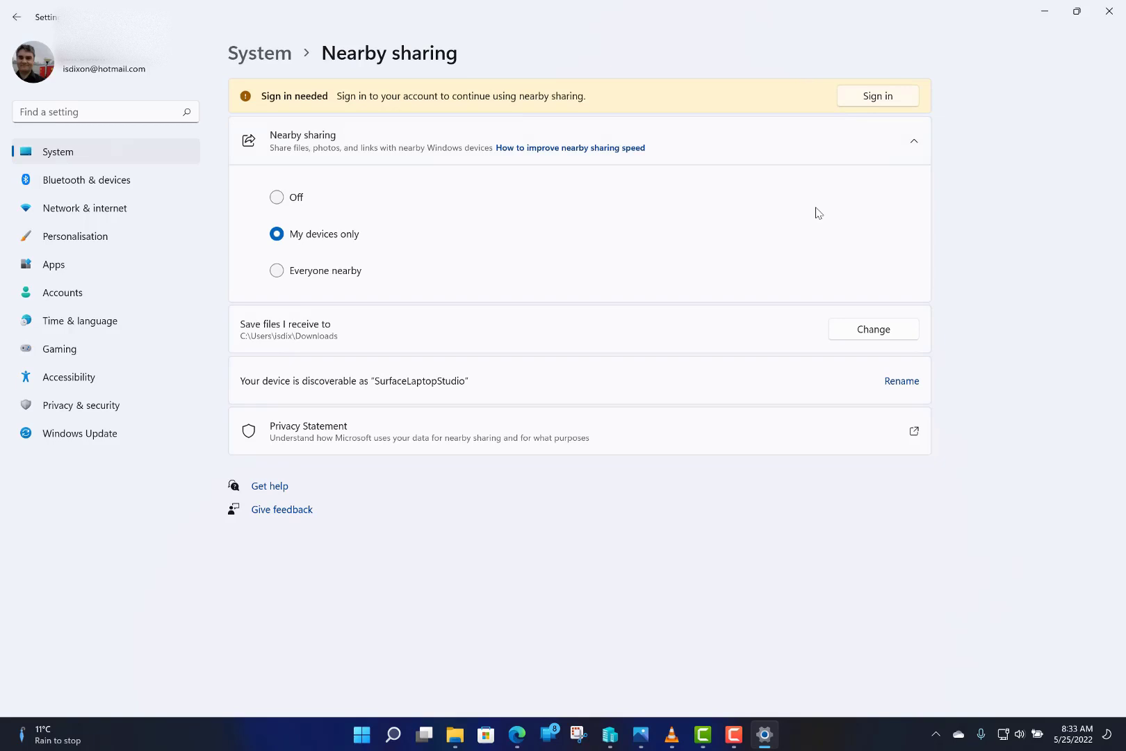
pyautogui.moveTo(303, 253)
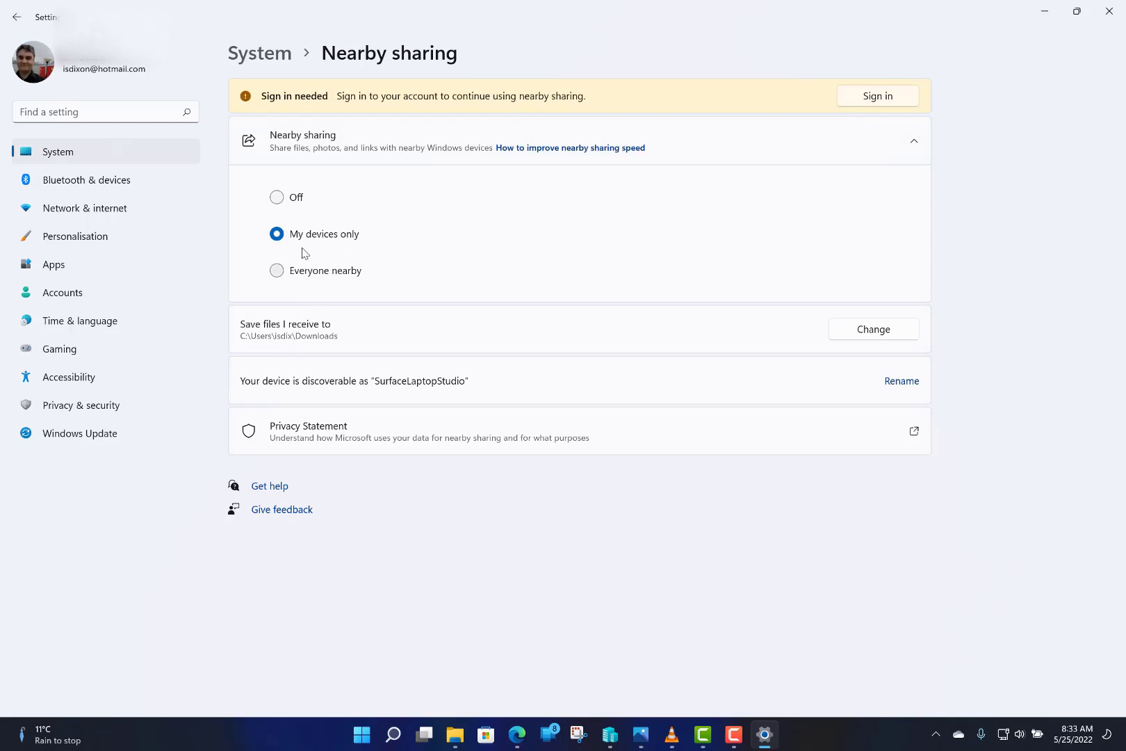
pyautogui.moveTo(295, 209)
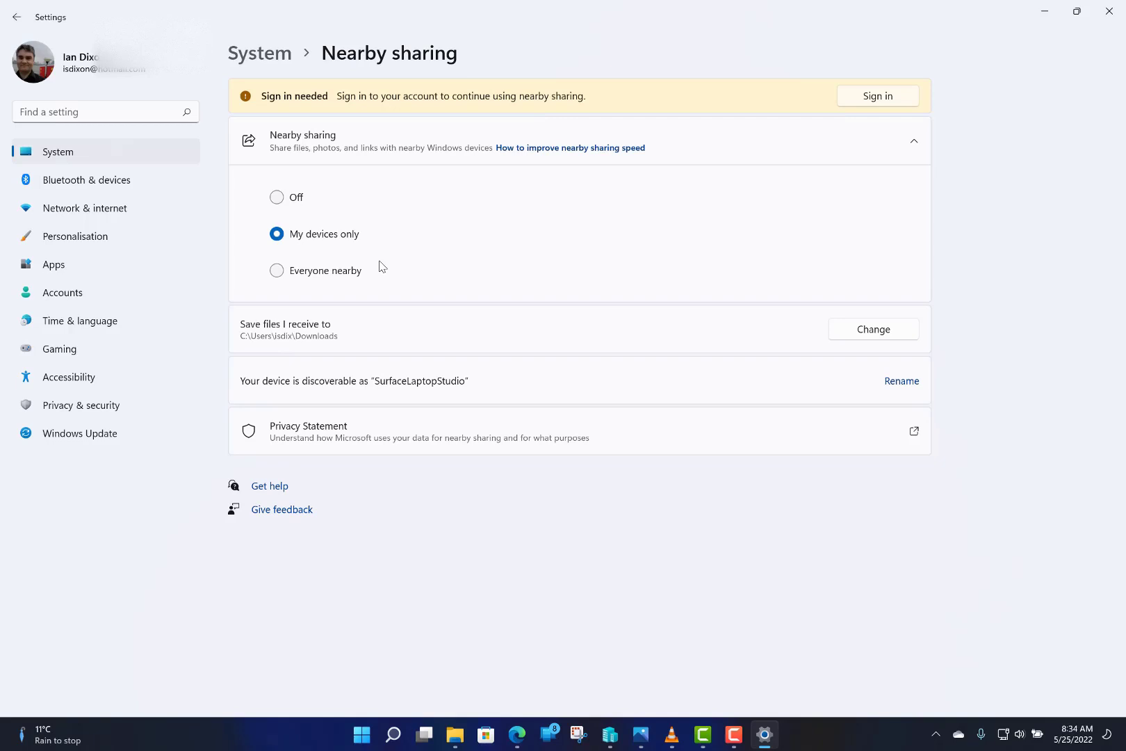
pyautogui.moveTo(457, 342)
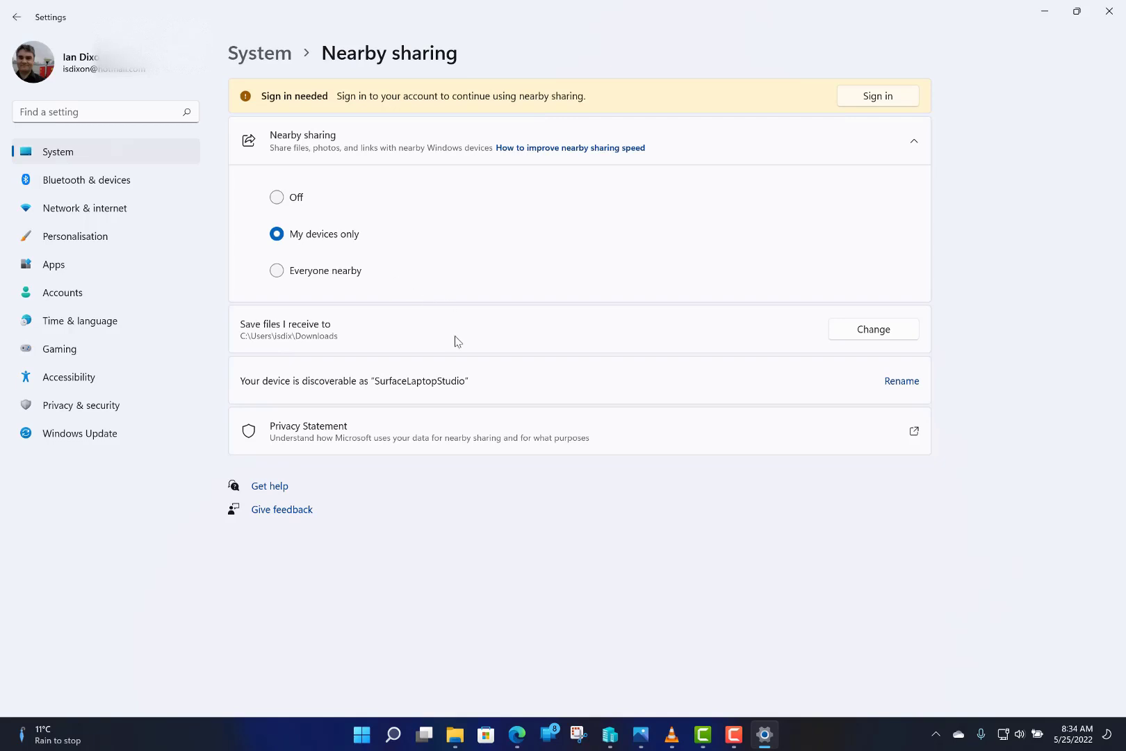
pyautogui.moveTo(672, 562)
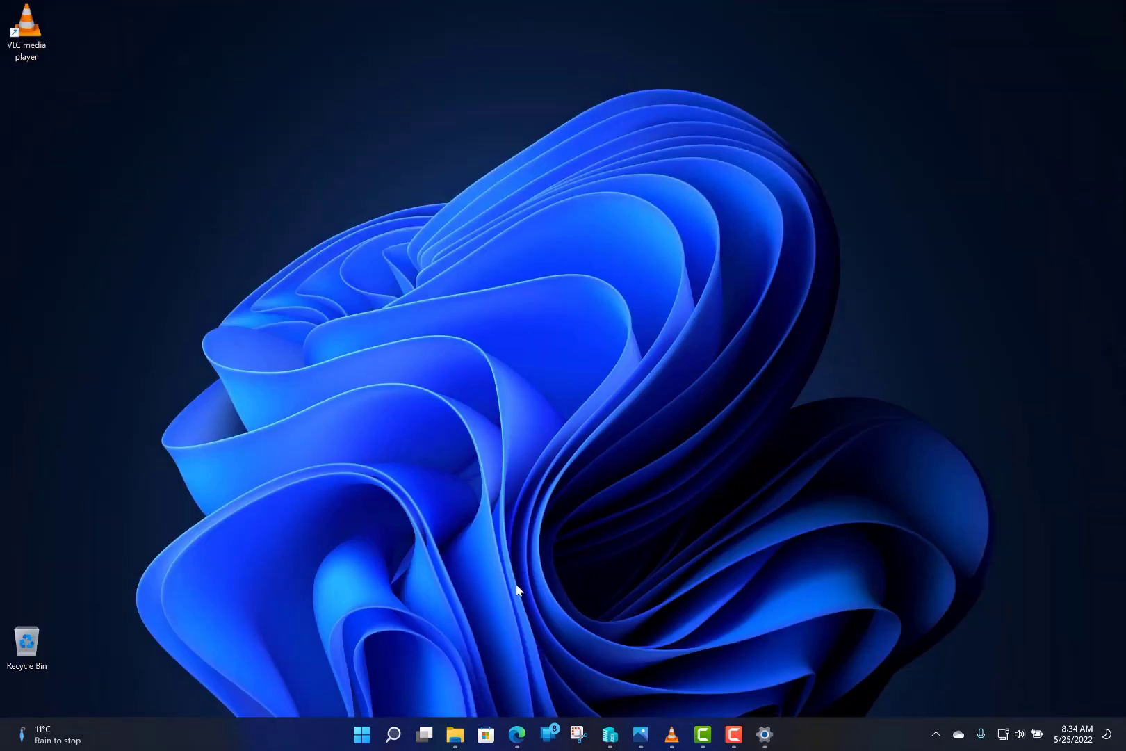
pyautogui.moveTo(443, 567)
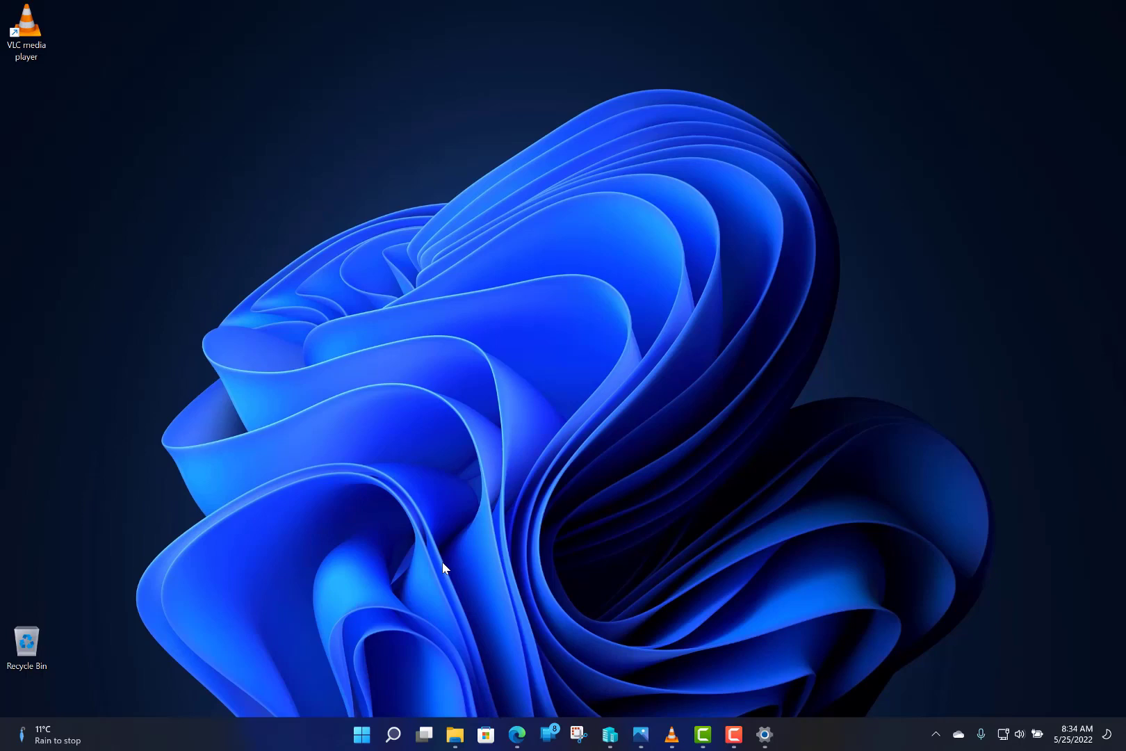
pyautogui.moveTo(441, 575)
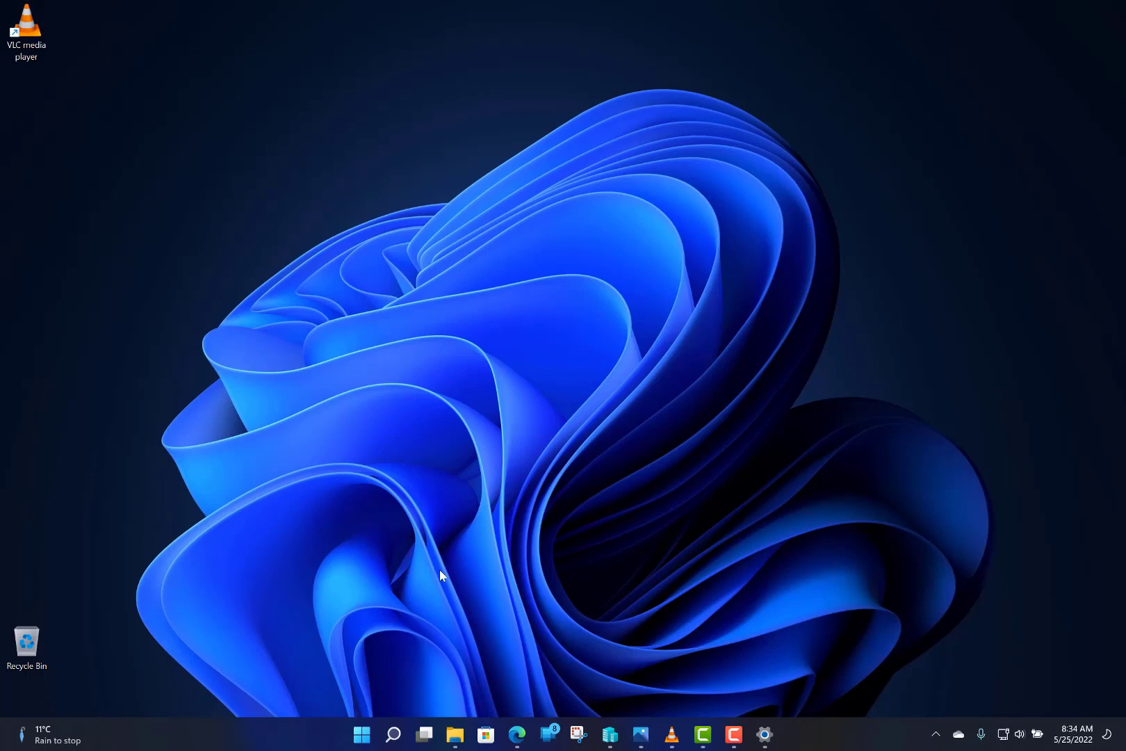
pyautogui.moveTo(454, 734)
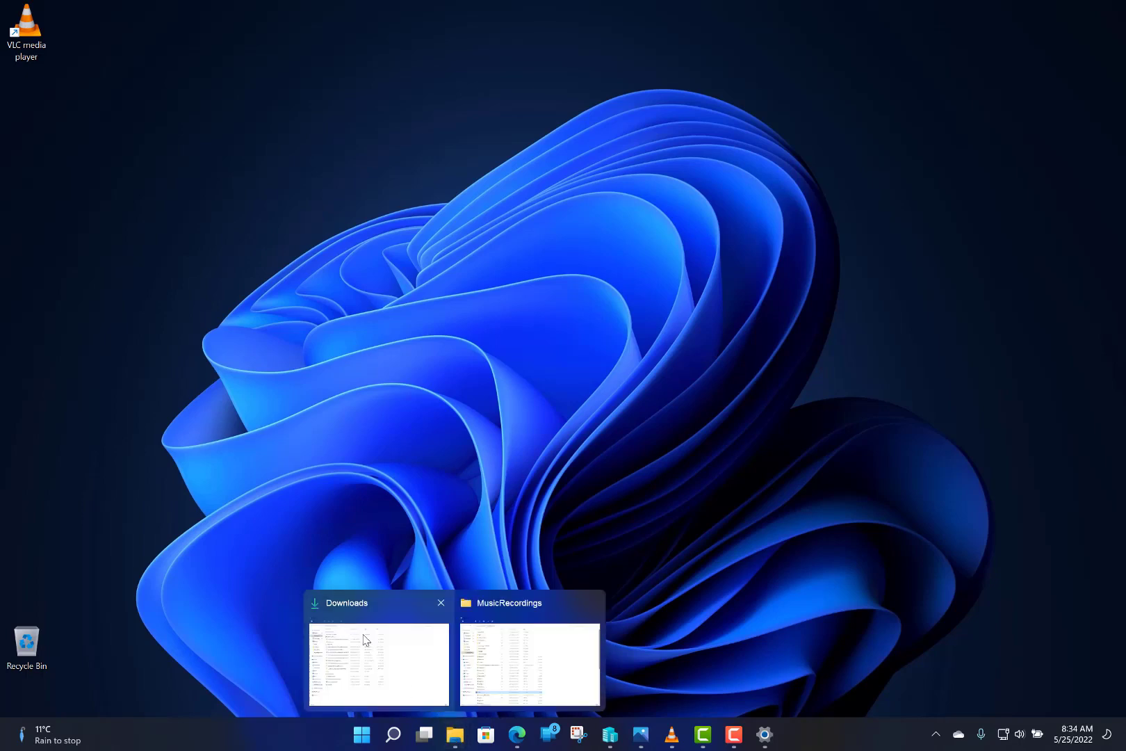
# Bring the Downloads File Explorer window to the front from the taskbar
pyautogui.click(377, 661)
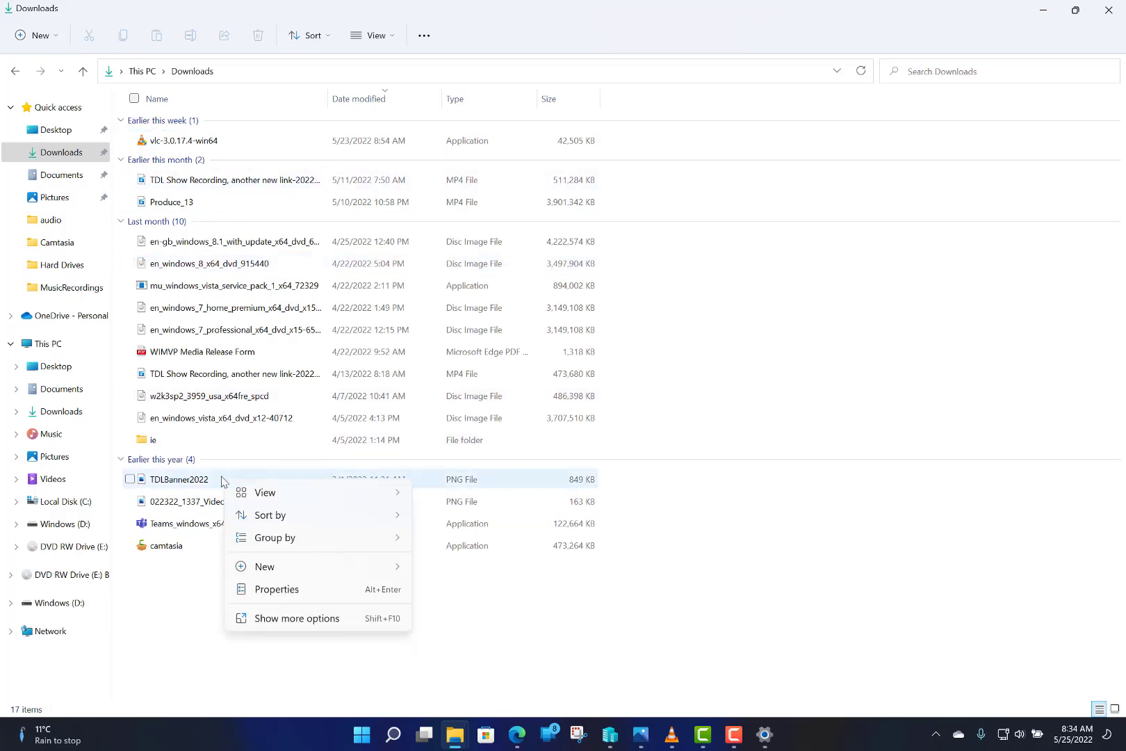
# Select the TDLBanner2022 image and open its Share panel from the context menu
pyautogui.click(179, 478)
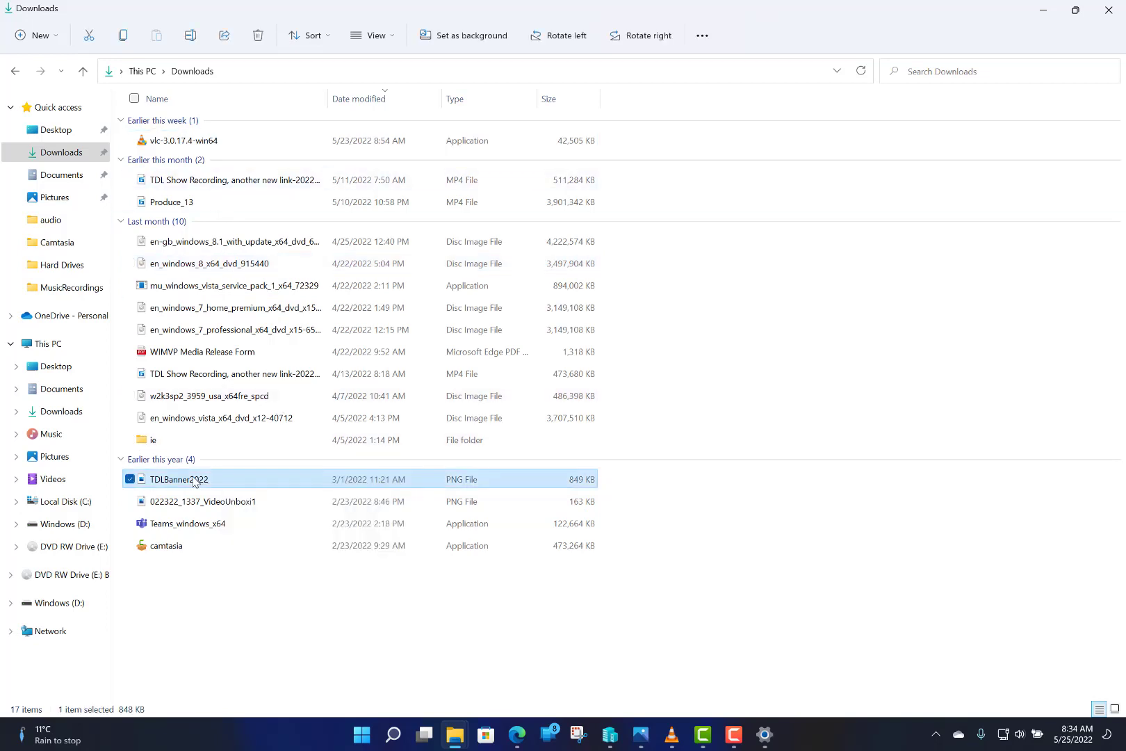
pyautogui.rightClick(179, 479)
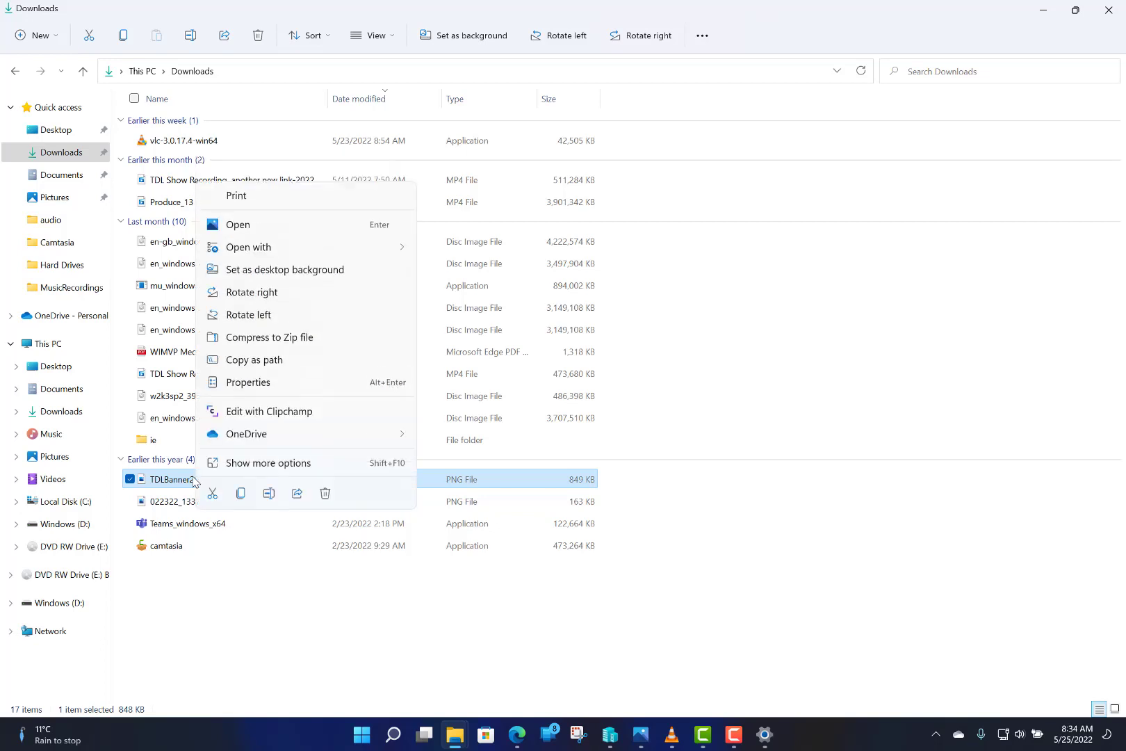
pyautogui.moveTo(295, 494)
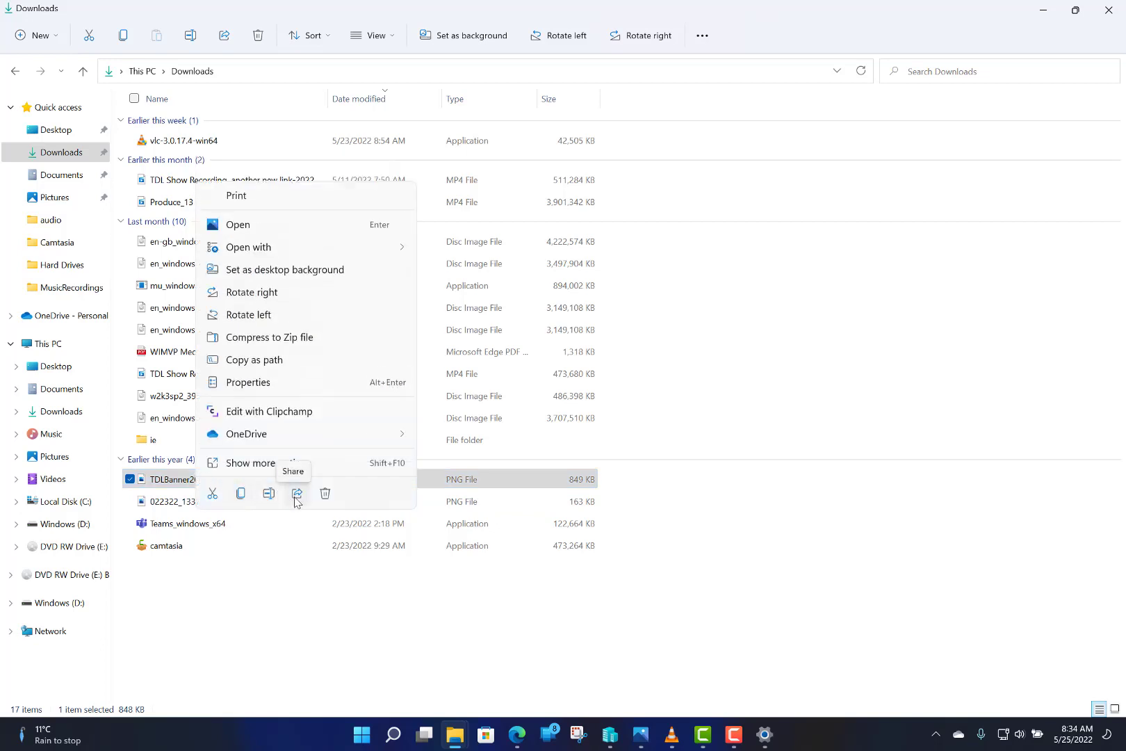
pyautogui.click(296, 494)
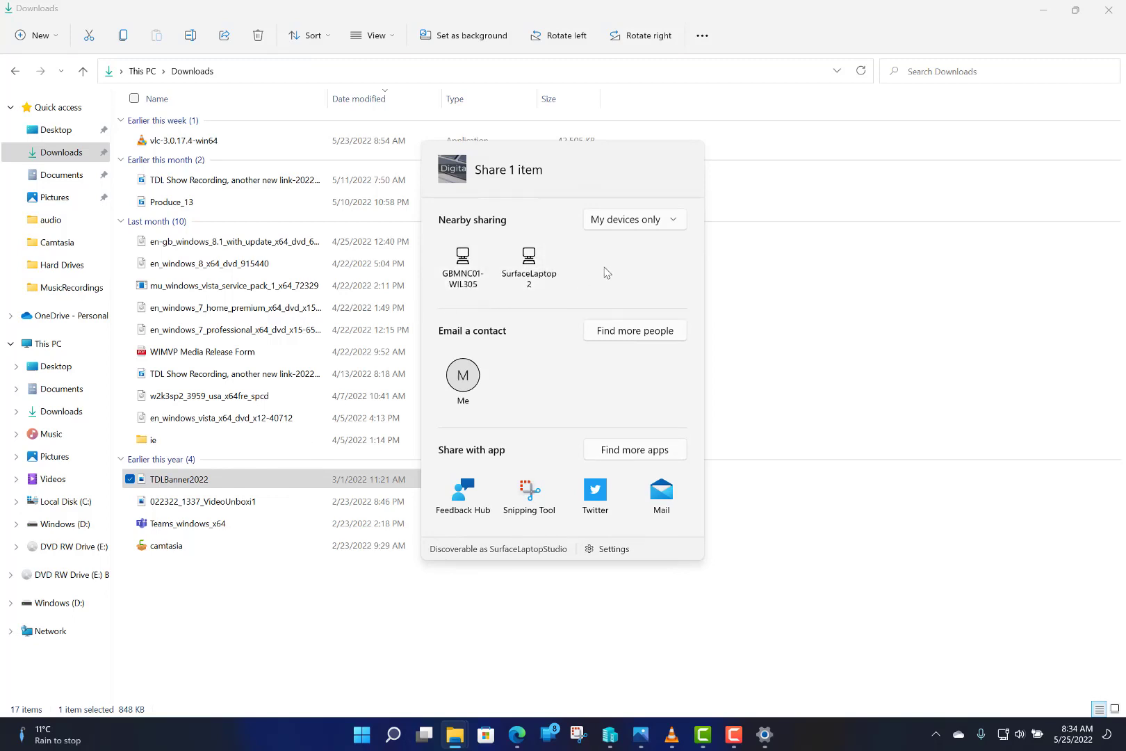
pyautogui.moveTo(567, 281)
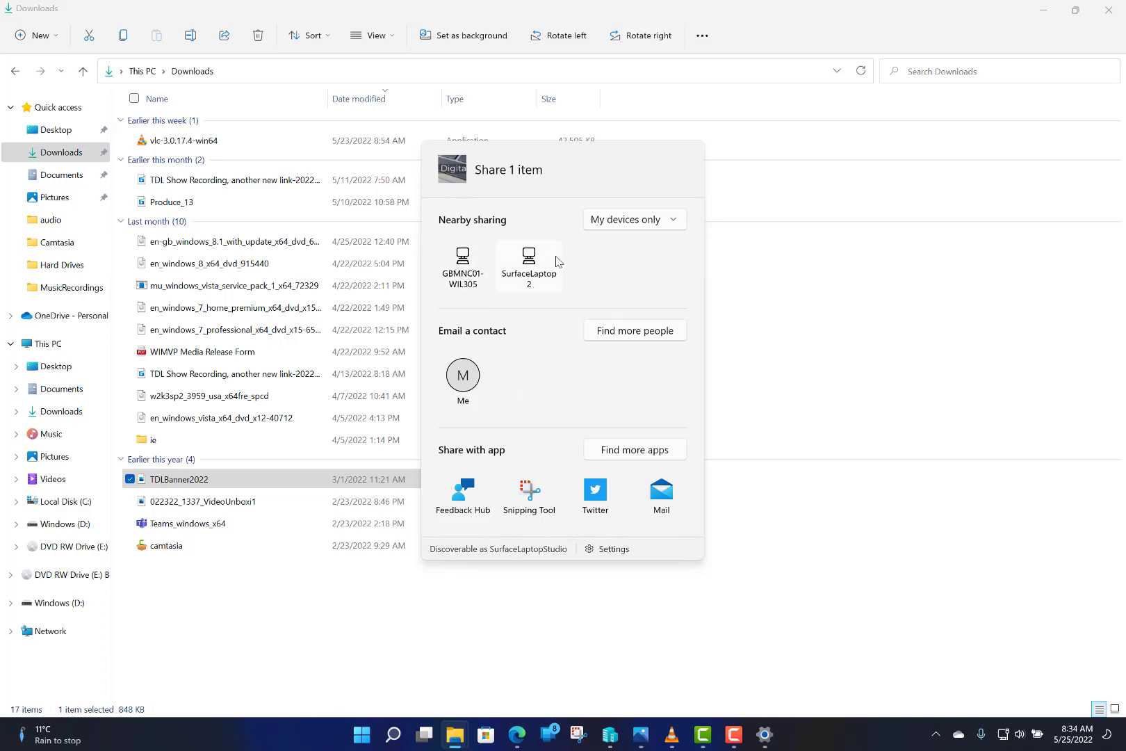
pyautogui.moveTo(522, 275)
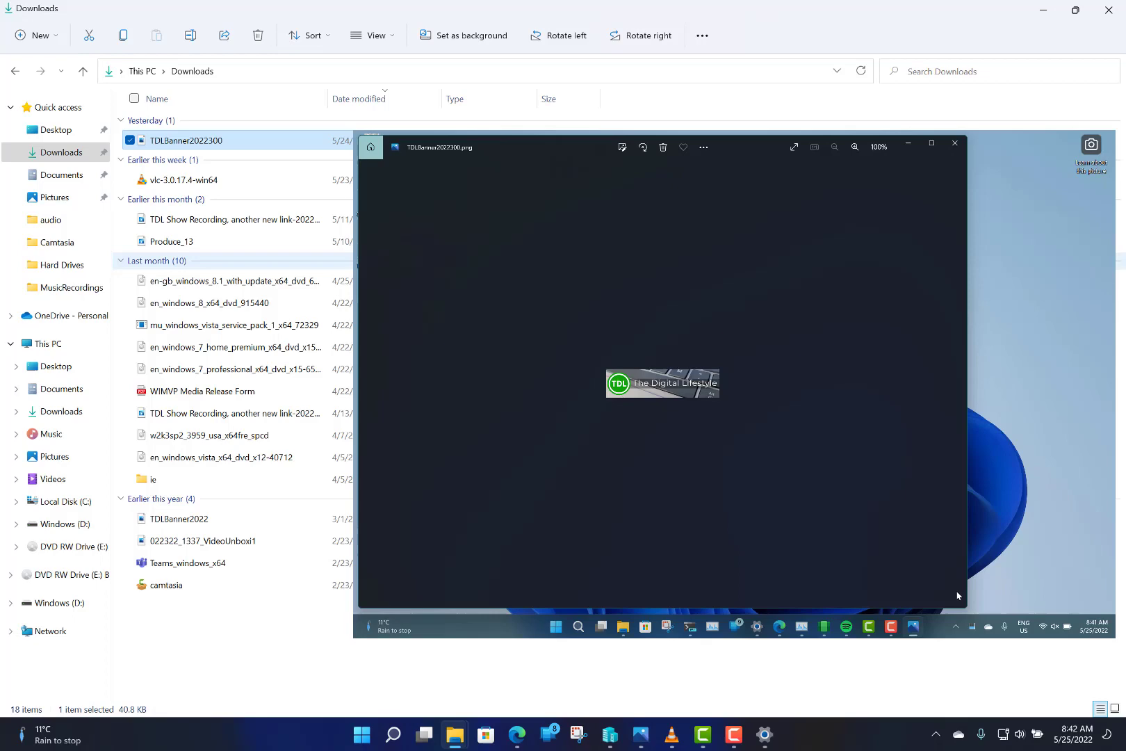
# Send the banner image to the nearby SurfaceLaptop 2 PC
pyautogui.click(954, 147)
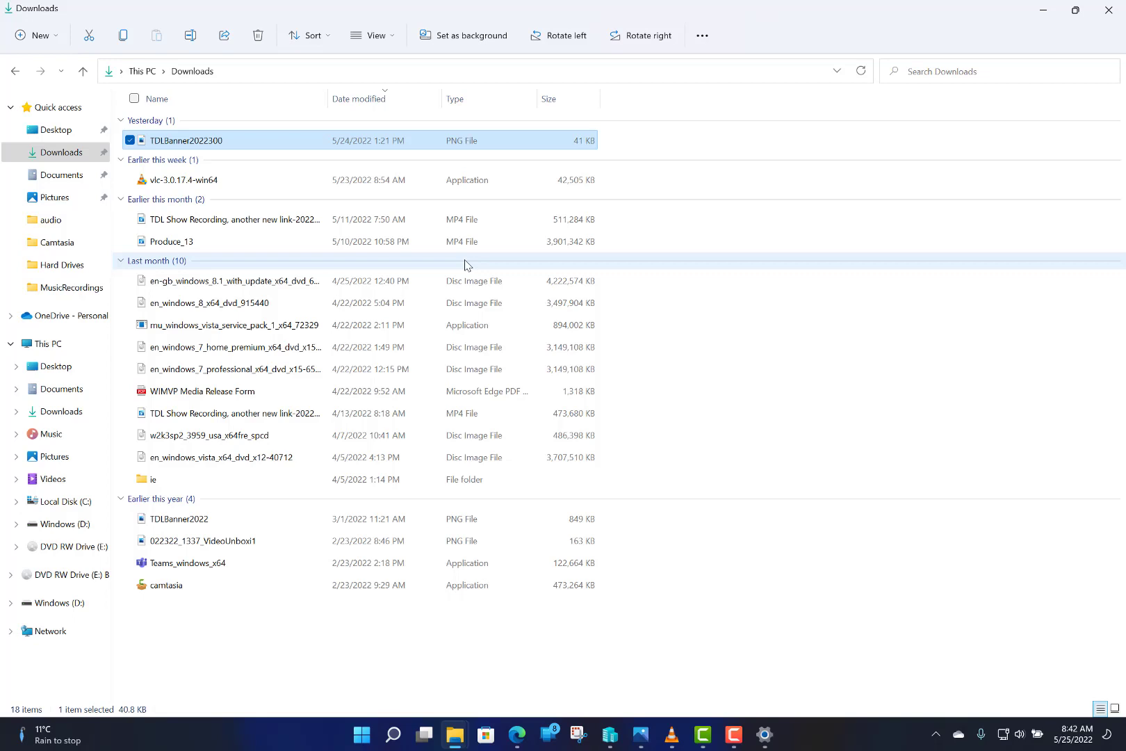
pyautogui.moveTo(503, 577)
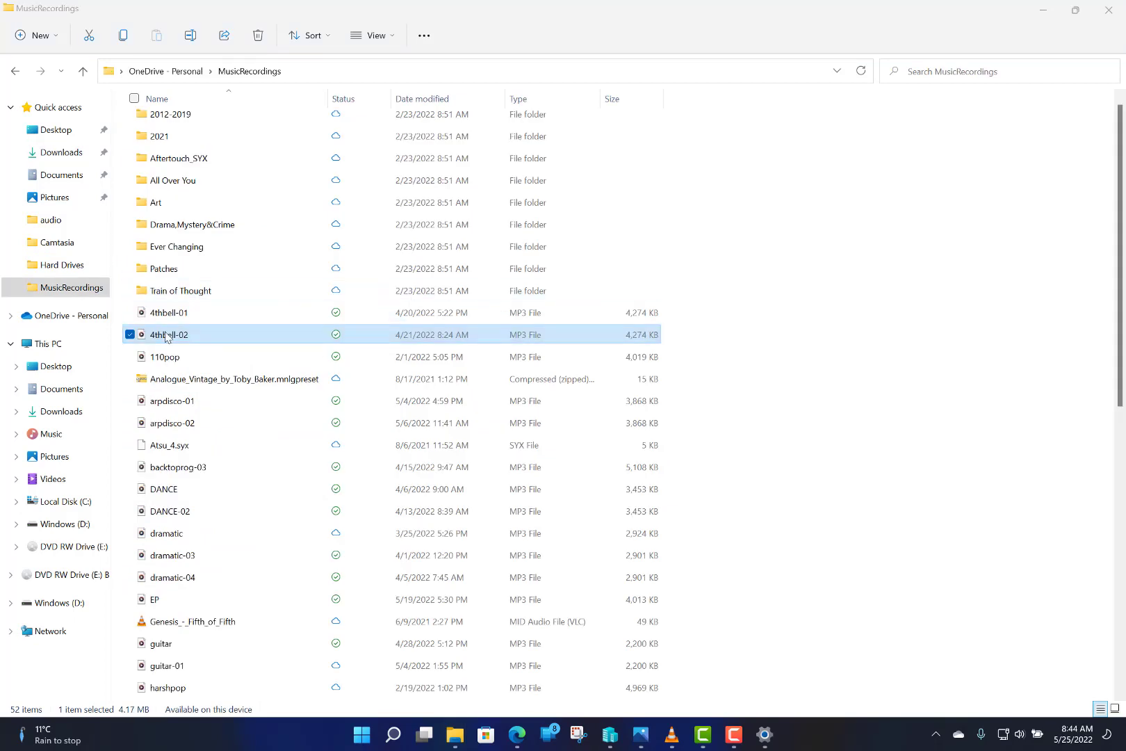
# Share the 4thbell-02 track link to SurfaceLaptop 2 and dismiss the confirmation
pyautogui.rightClick(169, 334)
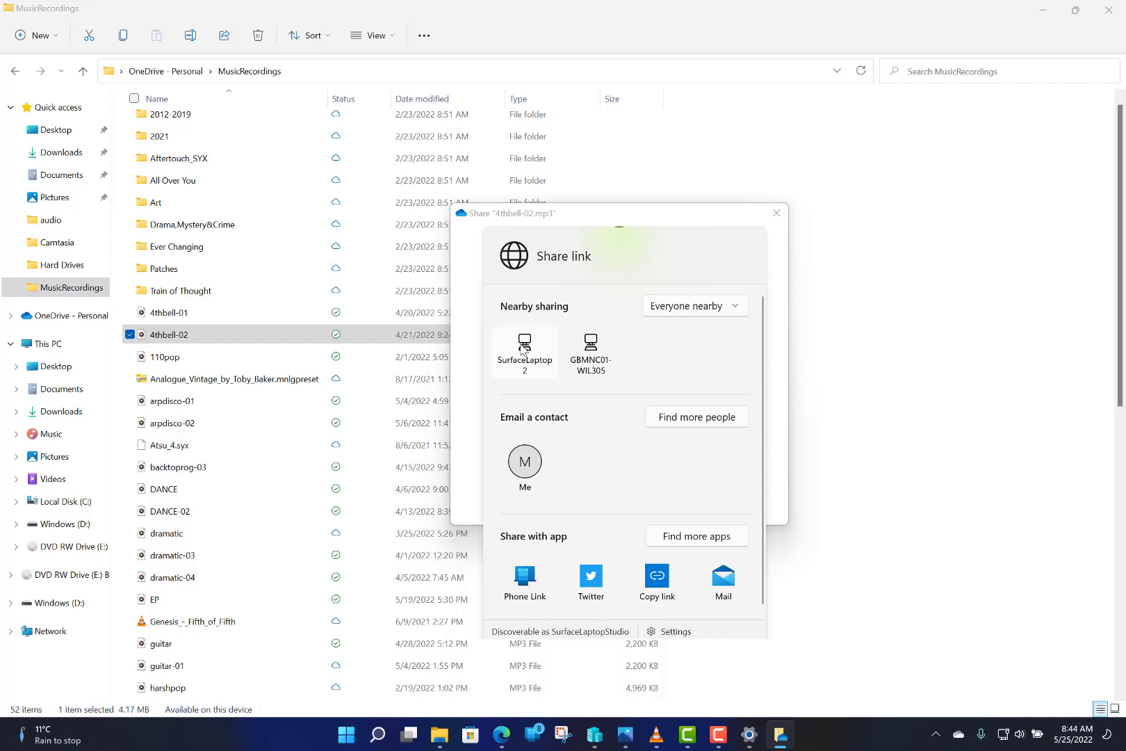
pyautogui.click(654, 580)
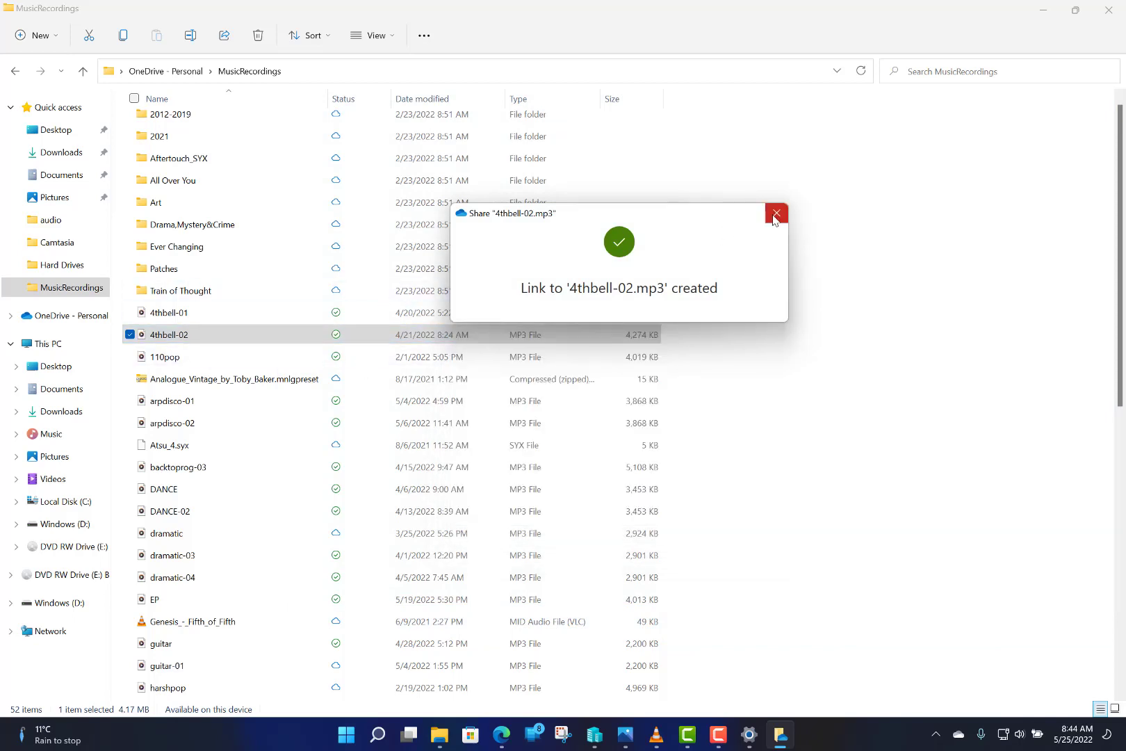
pyautogui.click(776, 214)
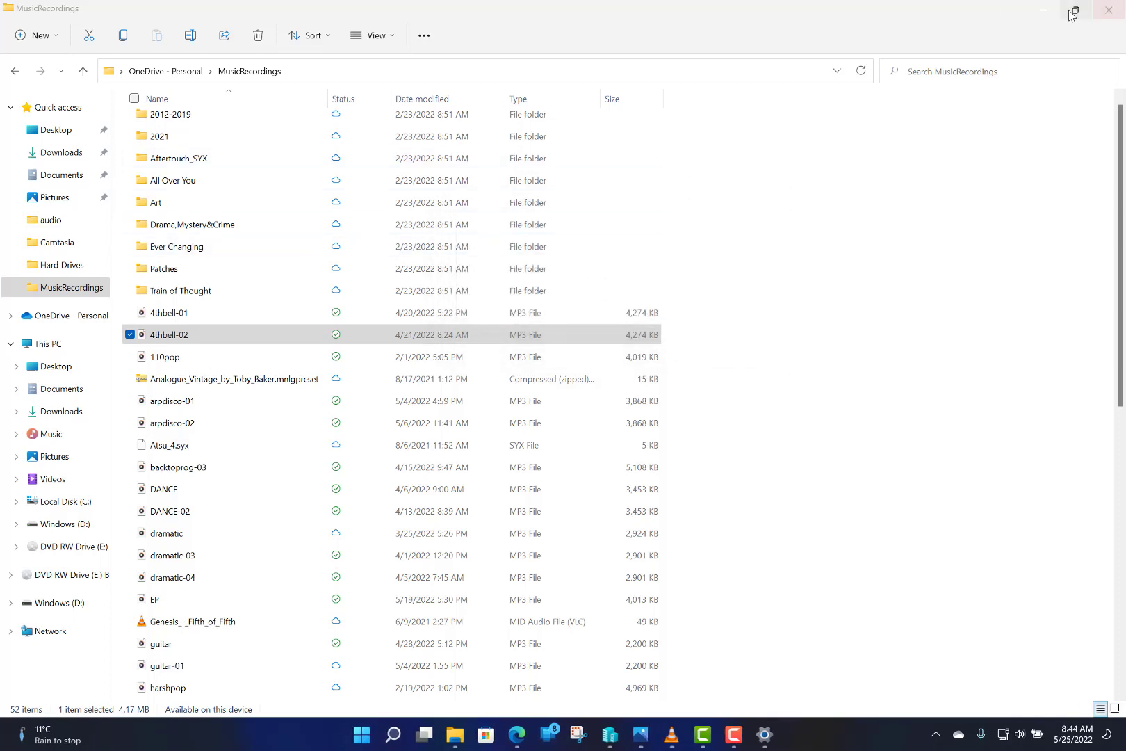
# Close the MusicRecordings File Explorer window to reveal the desktop
pyautogui.click(1108, 10)
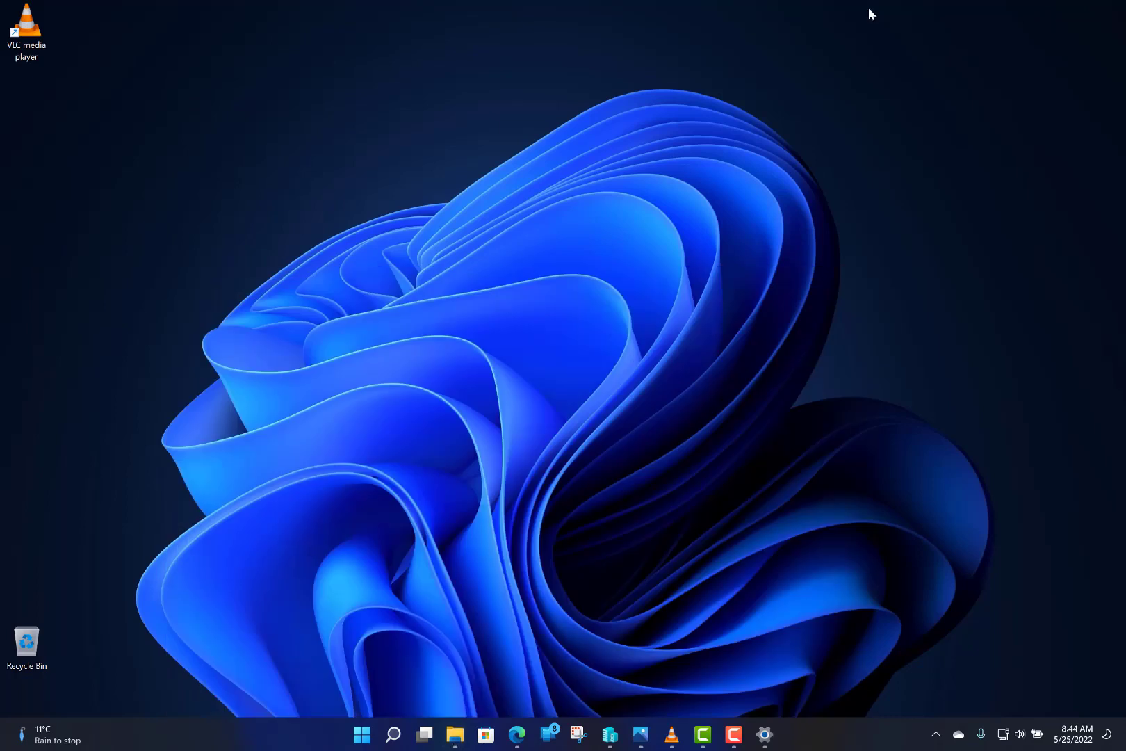
pyautogui.moveTo(689, 417)
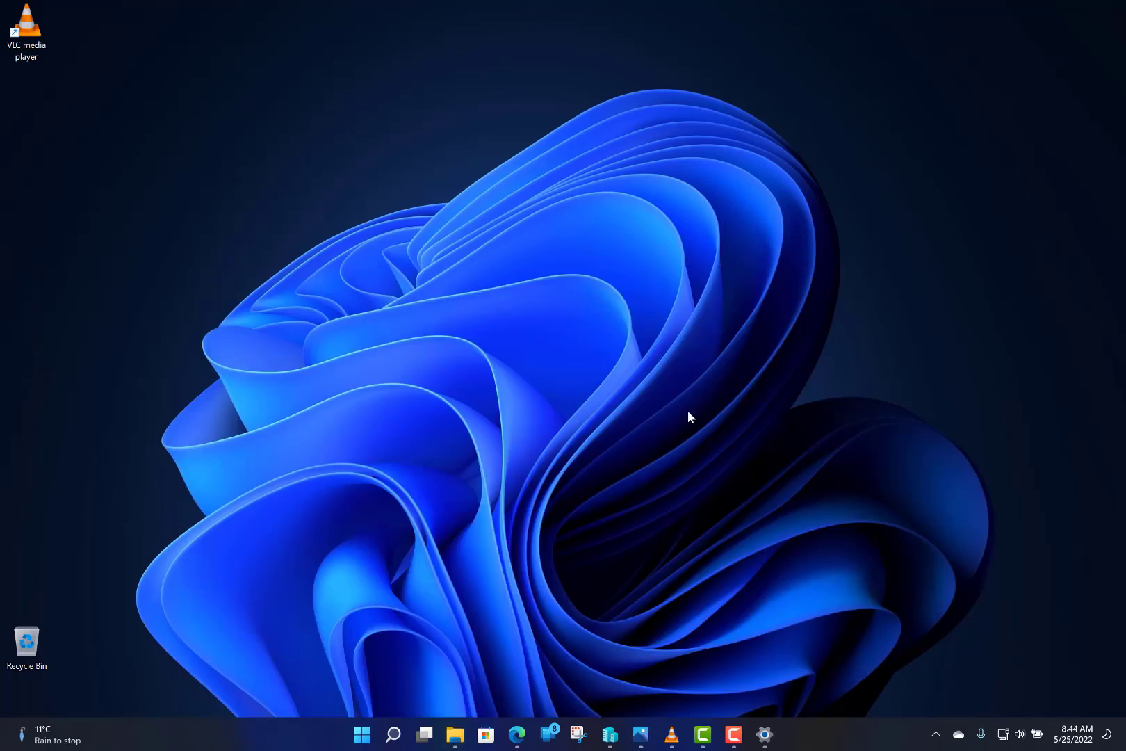
pyautogui.moveTo(589, 352)
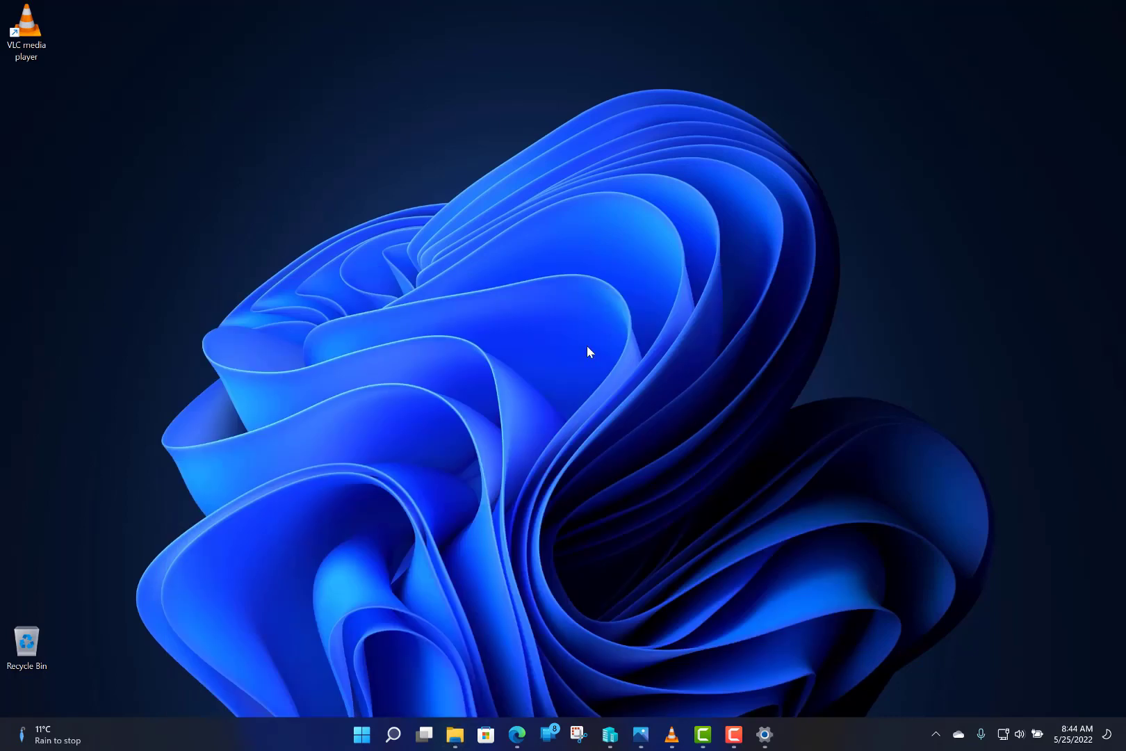